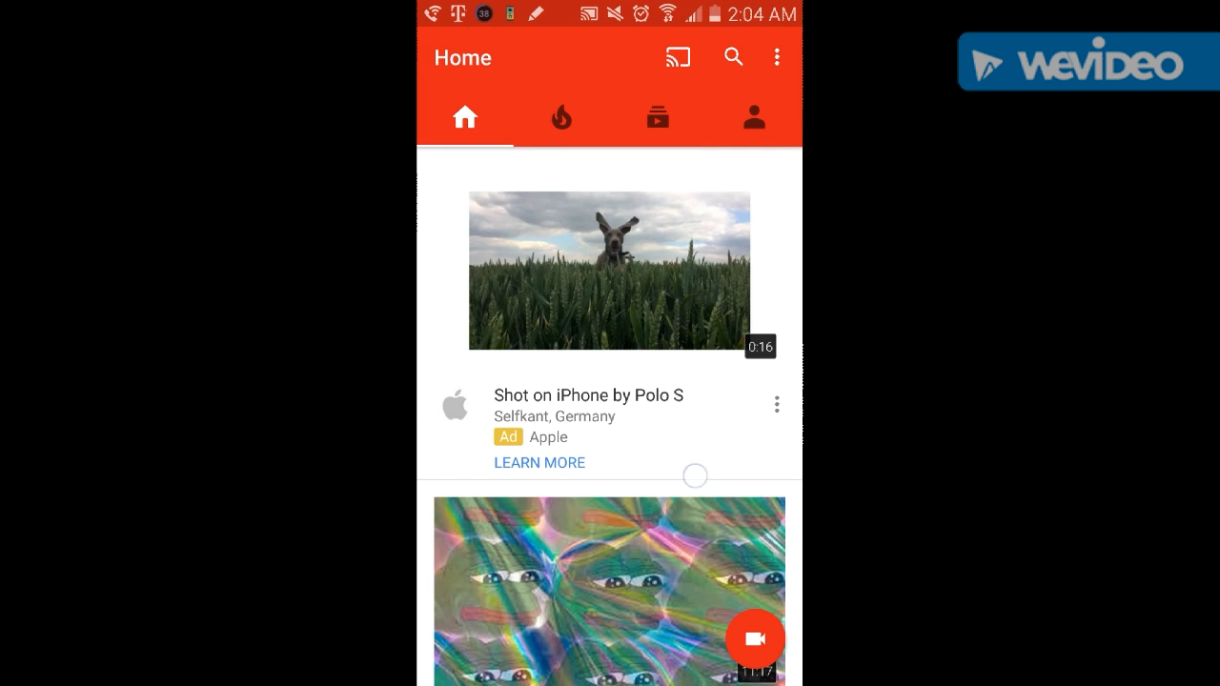
Step: Browse the Trending and Subscriptions feeds, then show the channel's uploaded Videos list
click(560, 118)
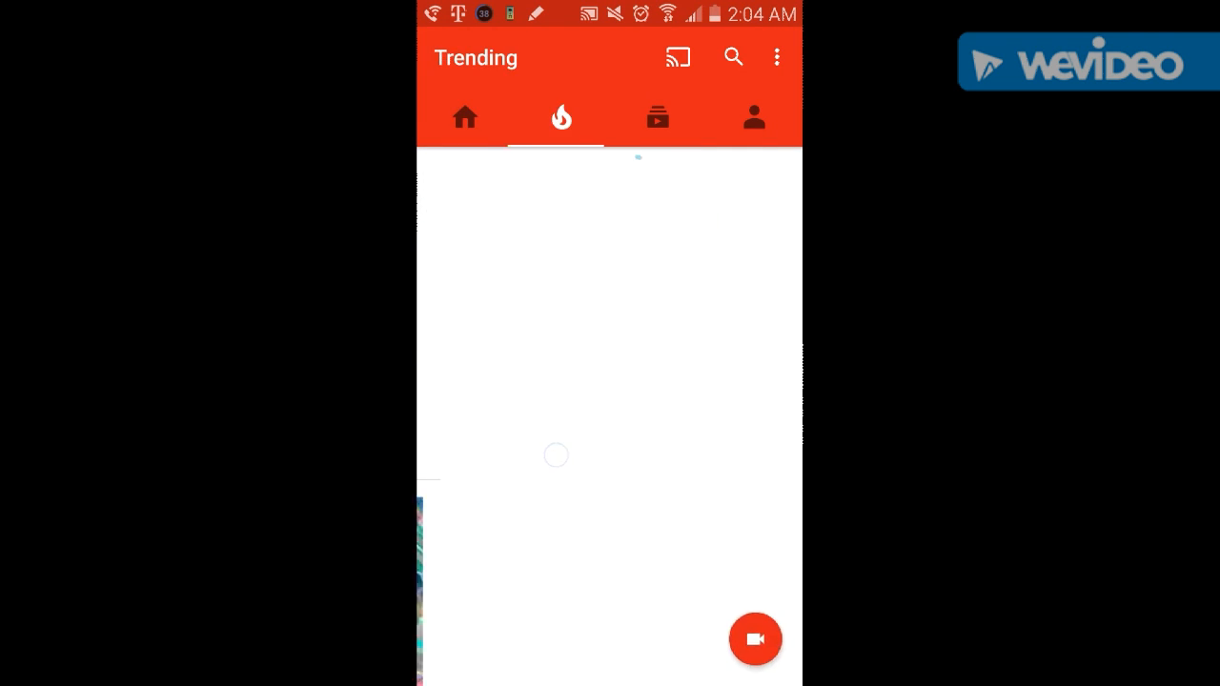
click(658, 118)
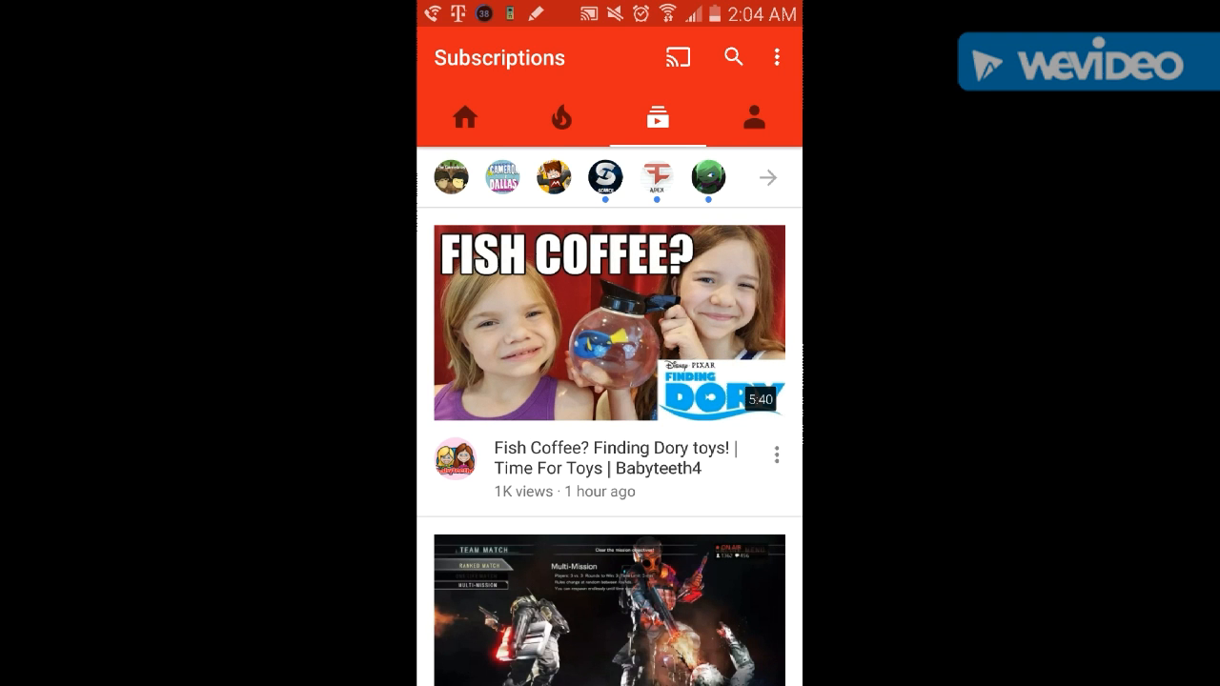
click(753, 118)
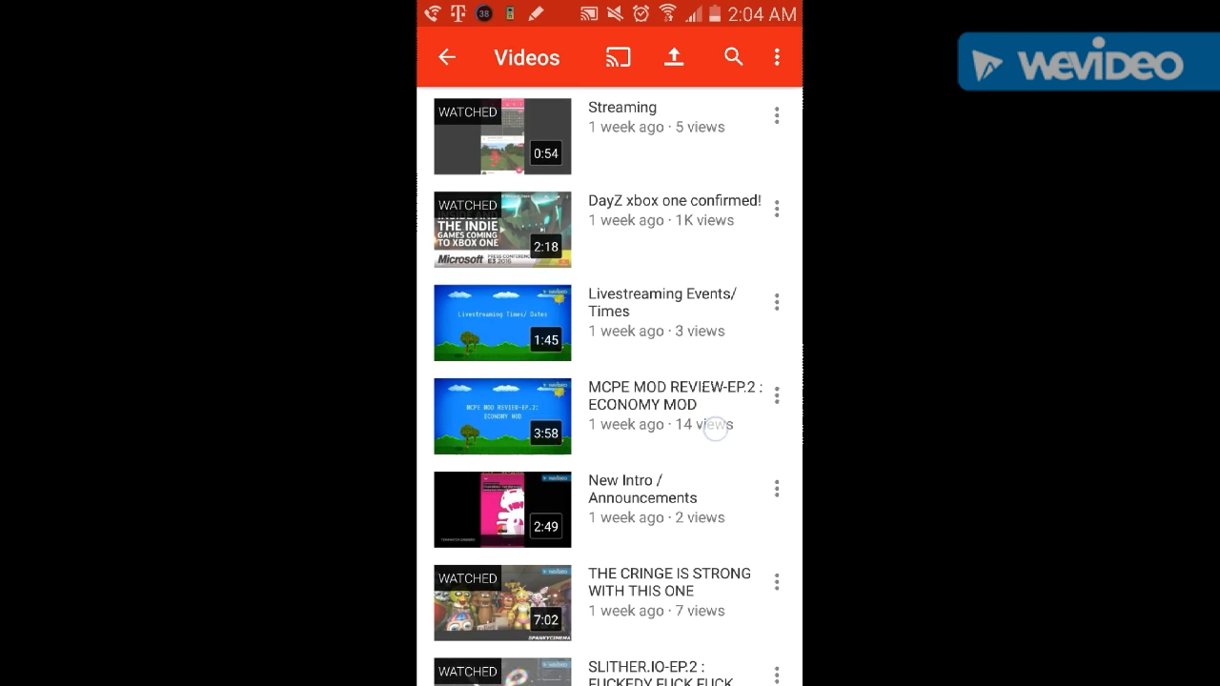
scroll(down, 3)
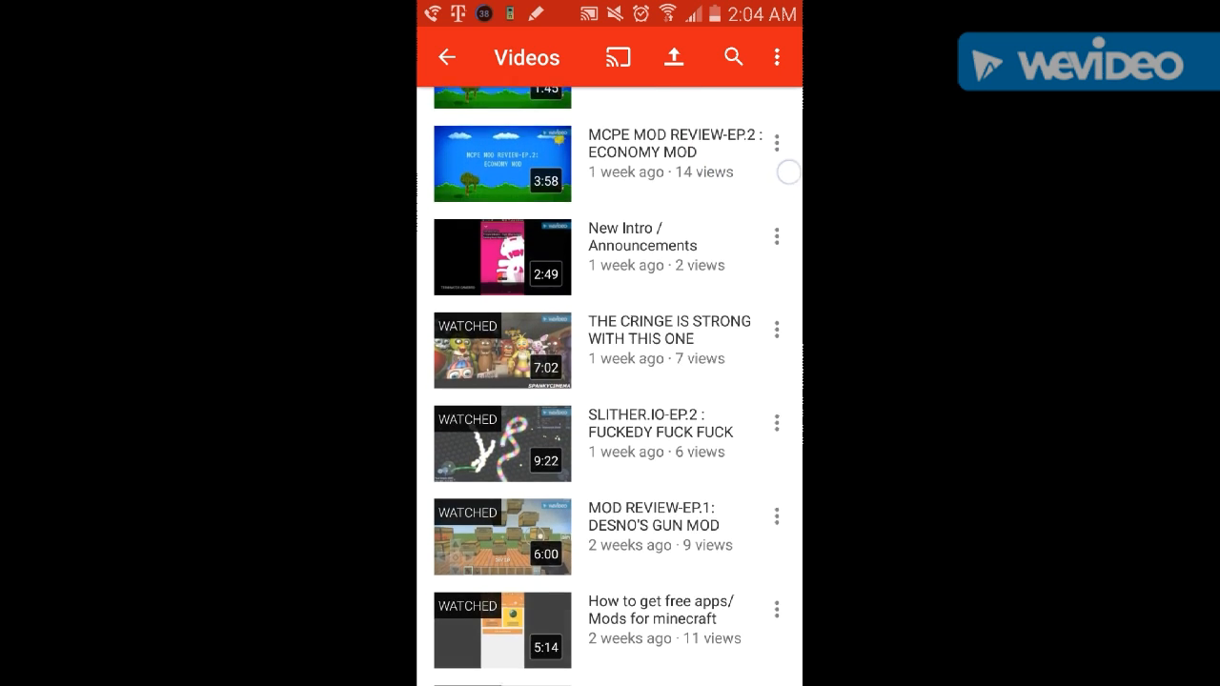
scroll(down, 3)
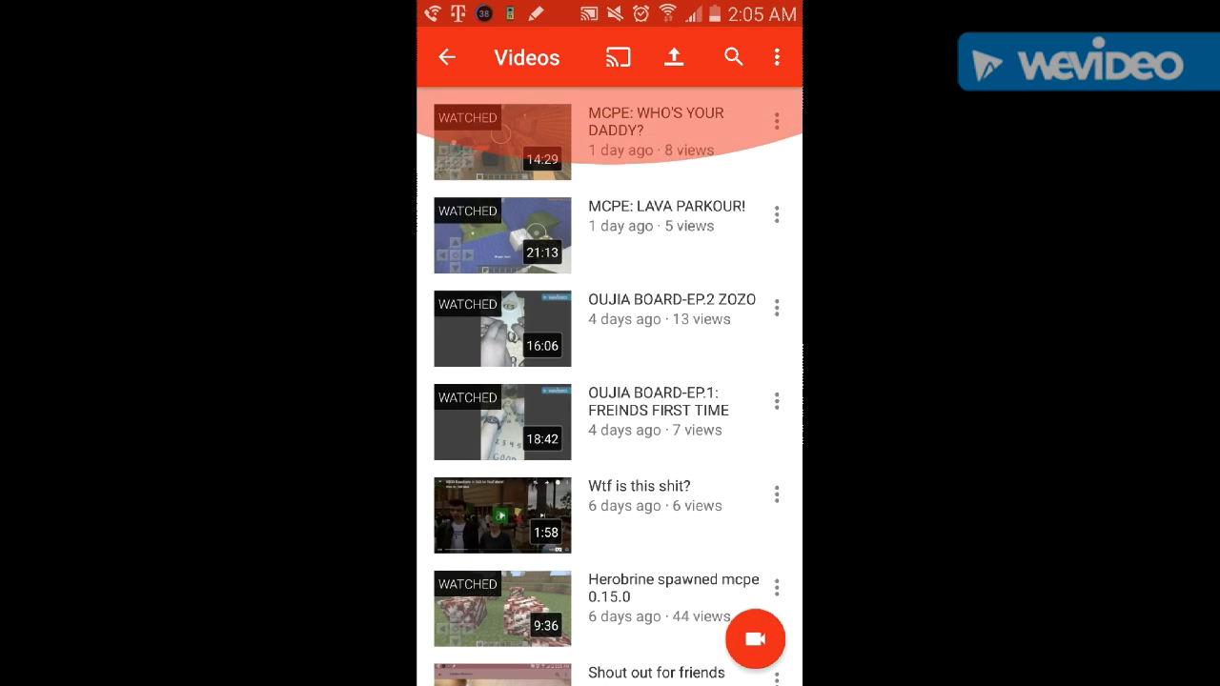
click(780, 57)
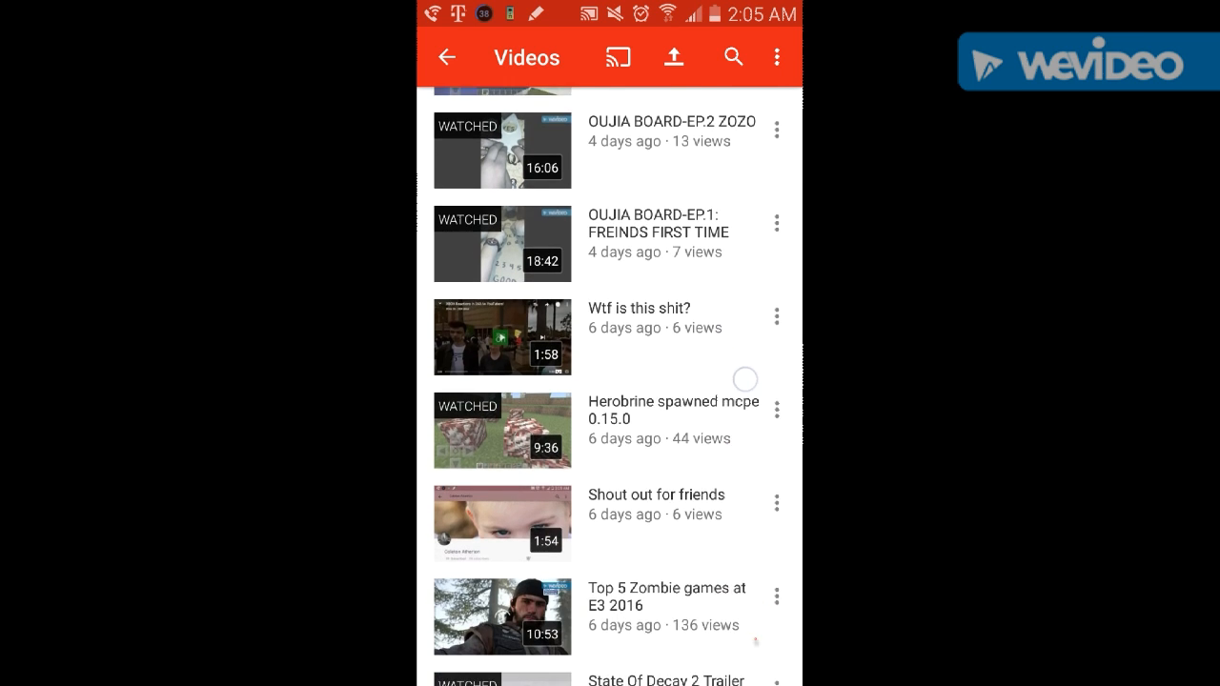
scroll(down, 3)
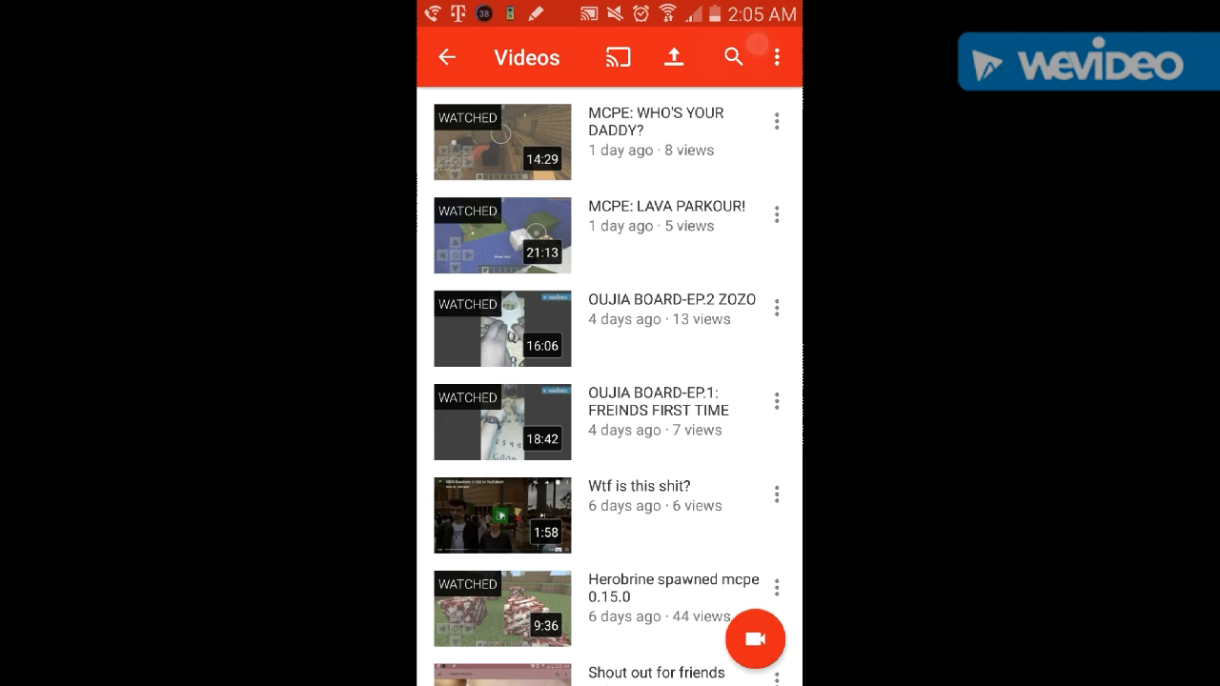
Step: Peek at the search screen and return to the videos list
click(732, 57)
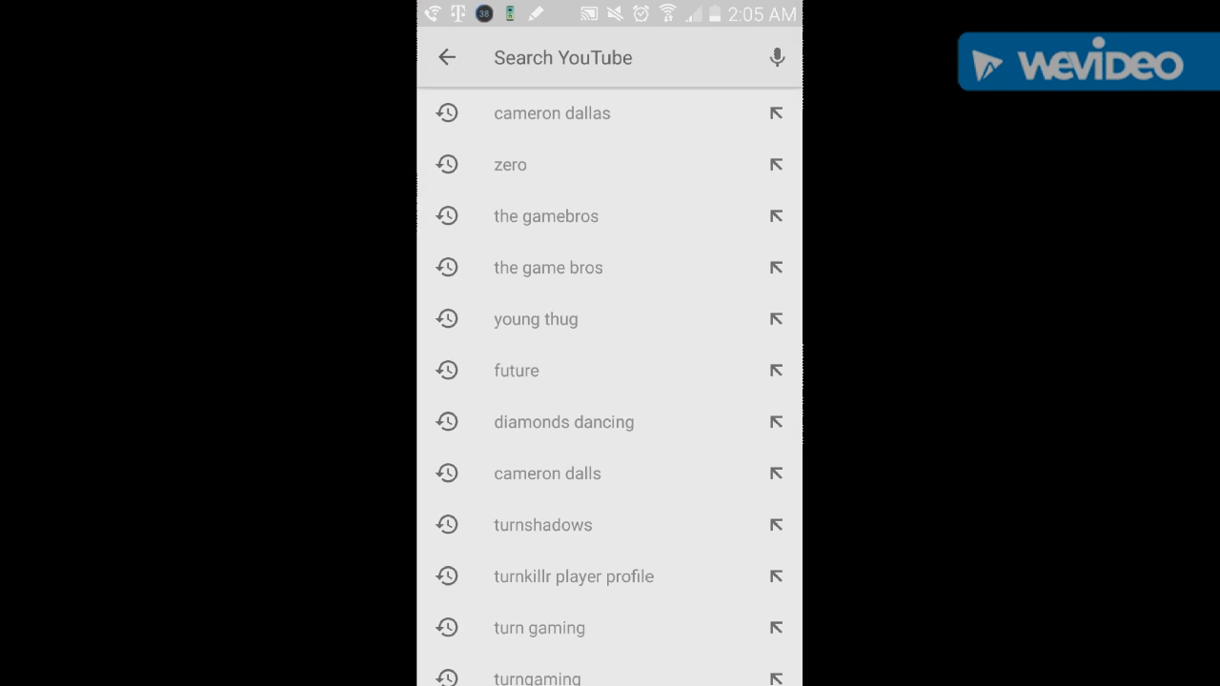
click(446, 57)
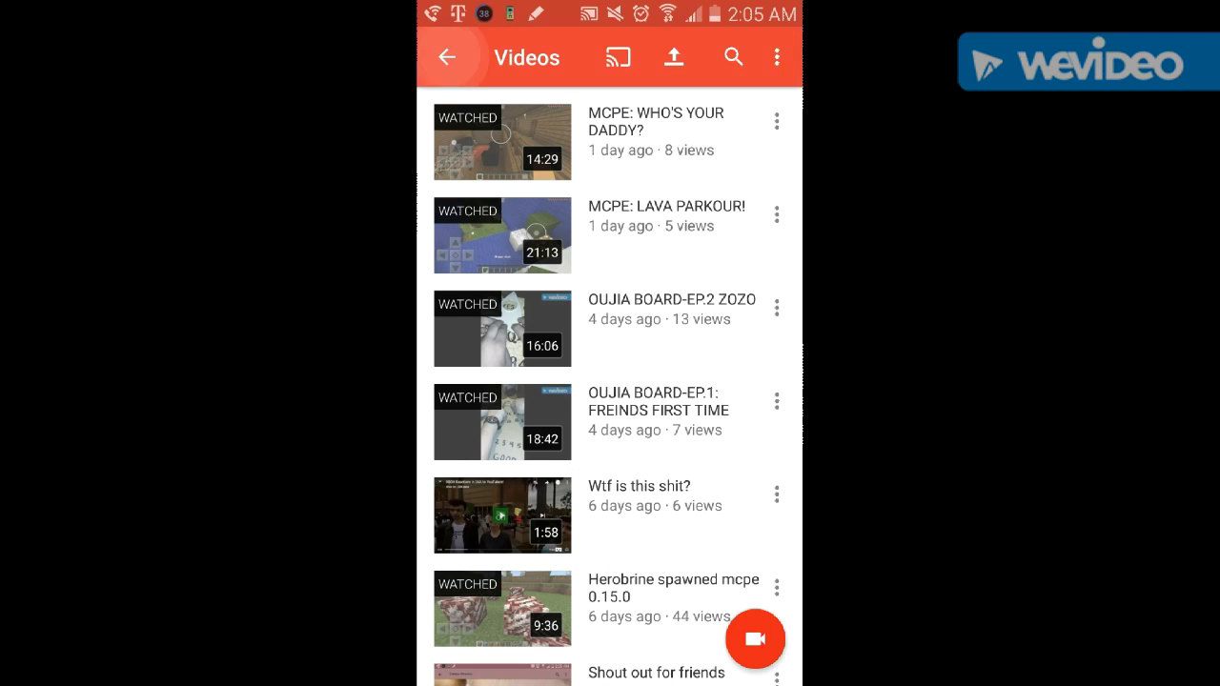
Step: Sign out of the account from the overflow menu and start signing back in
click(782, 57)
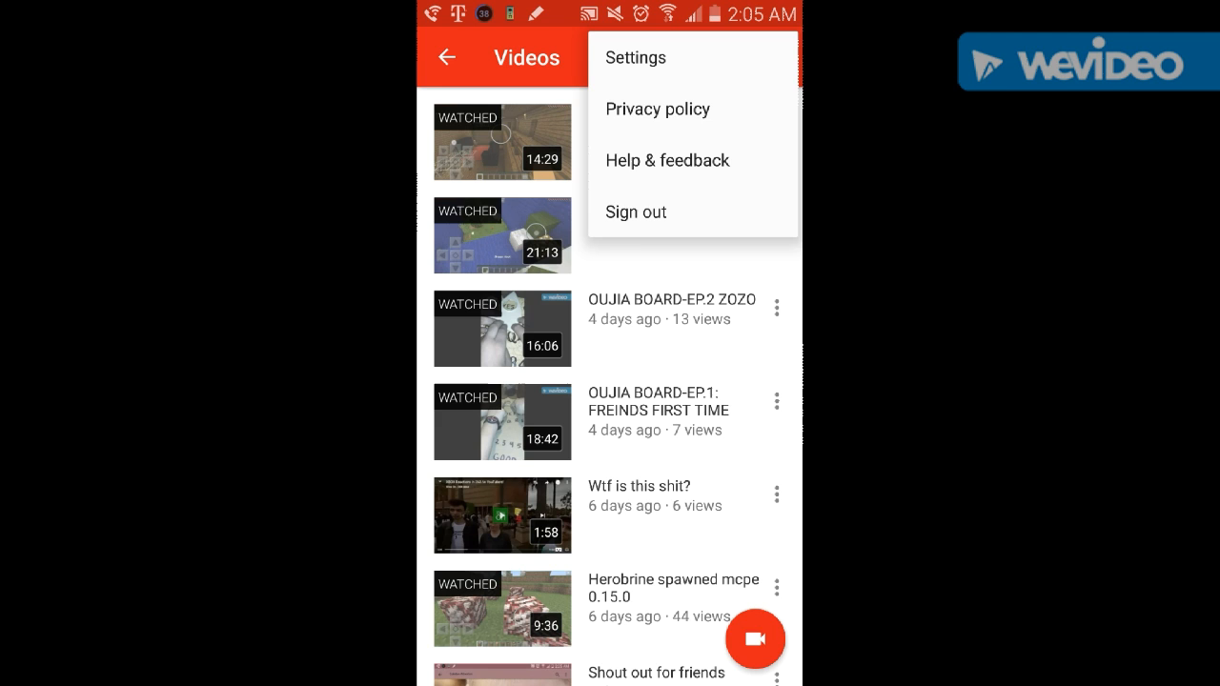
click(633, 57)
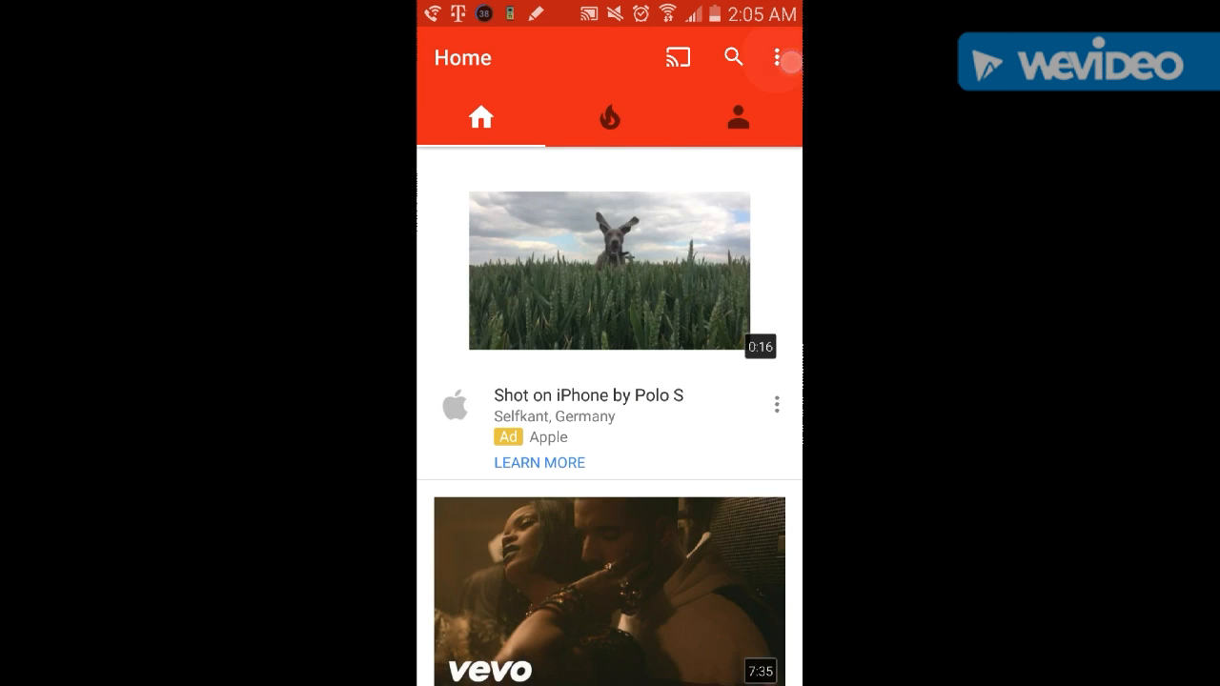
click(776, 57)
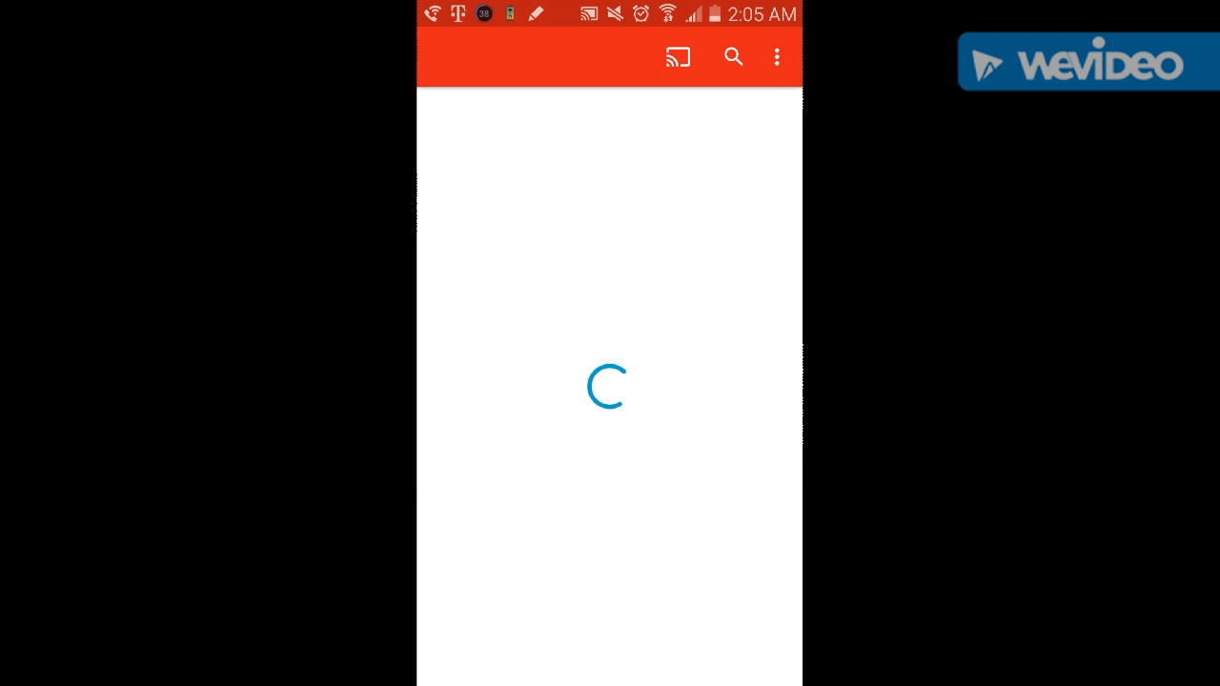
Step: Sign out and back in via the overflow menu so the Home feed reloads with subscriptions
click(778, 57)
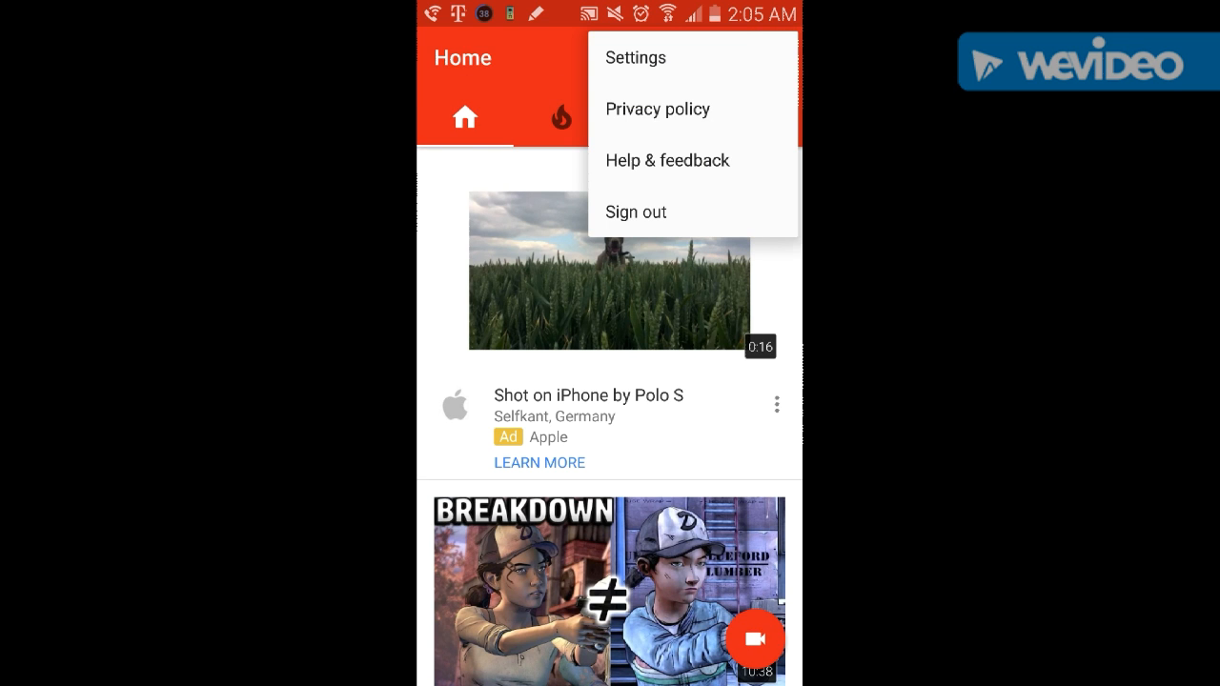
click(636, 212)
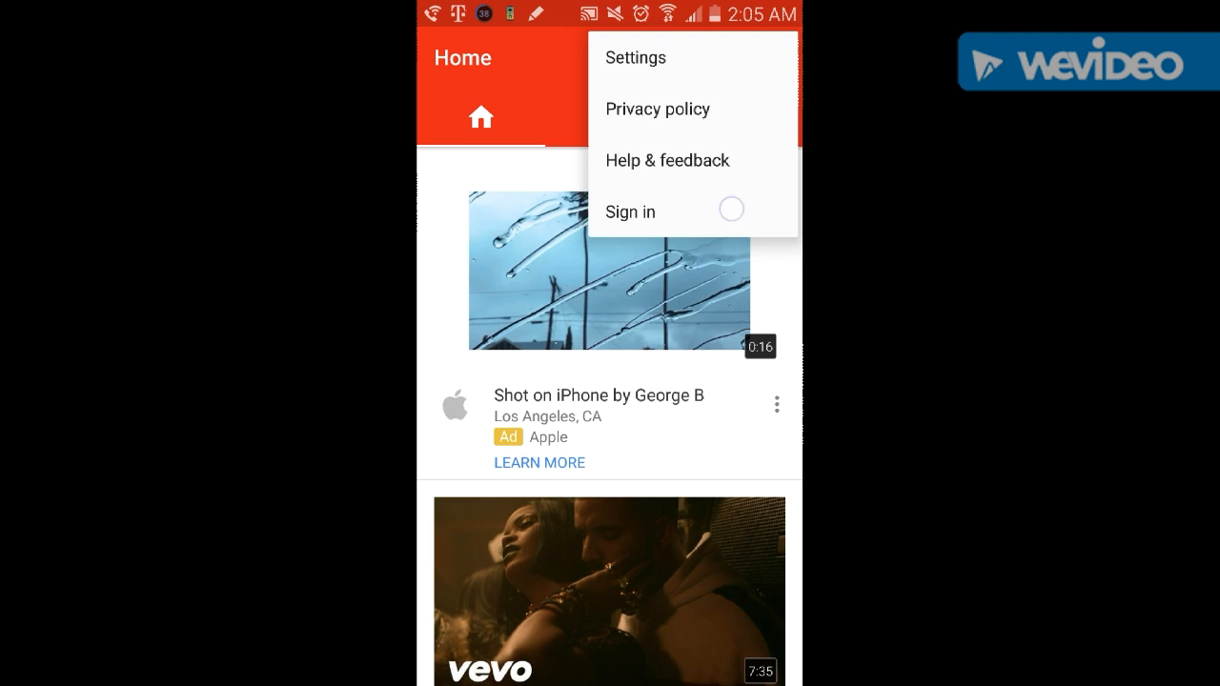
click(629, 211)
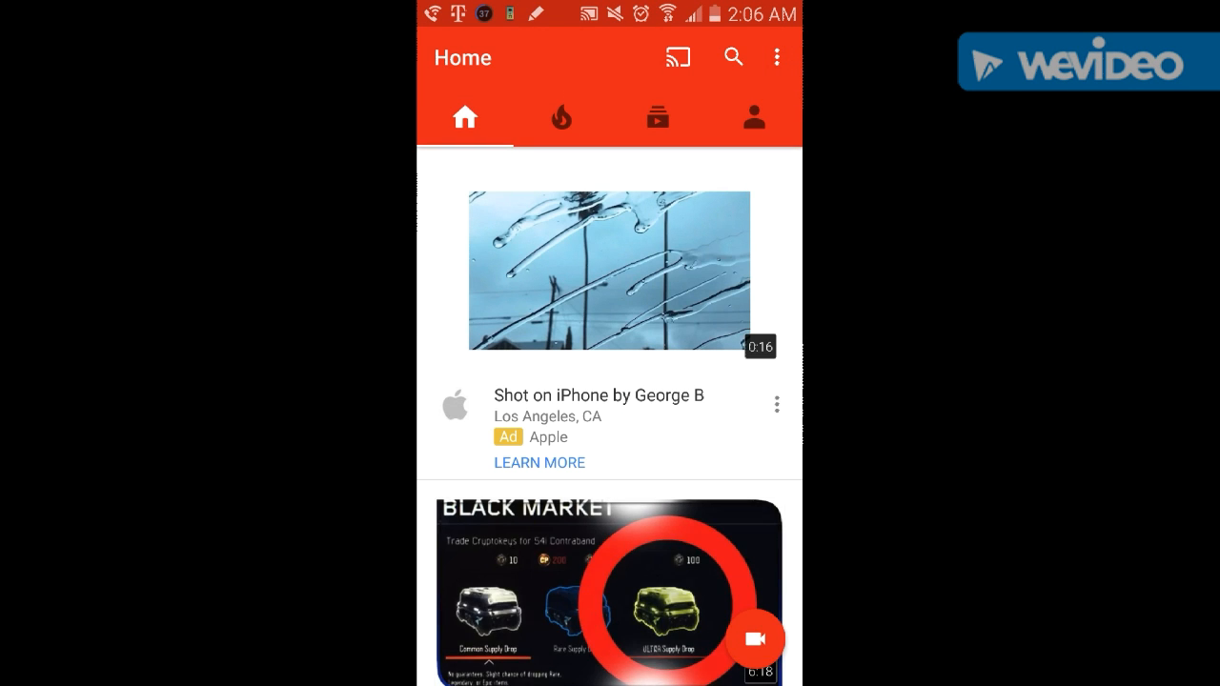
Step: Go to the Account section and open The GameBros channel page
click(752, 118)
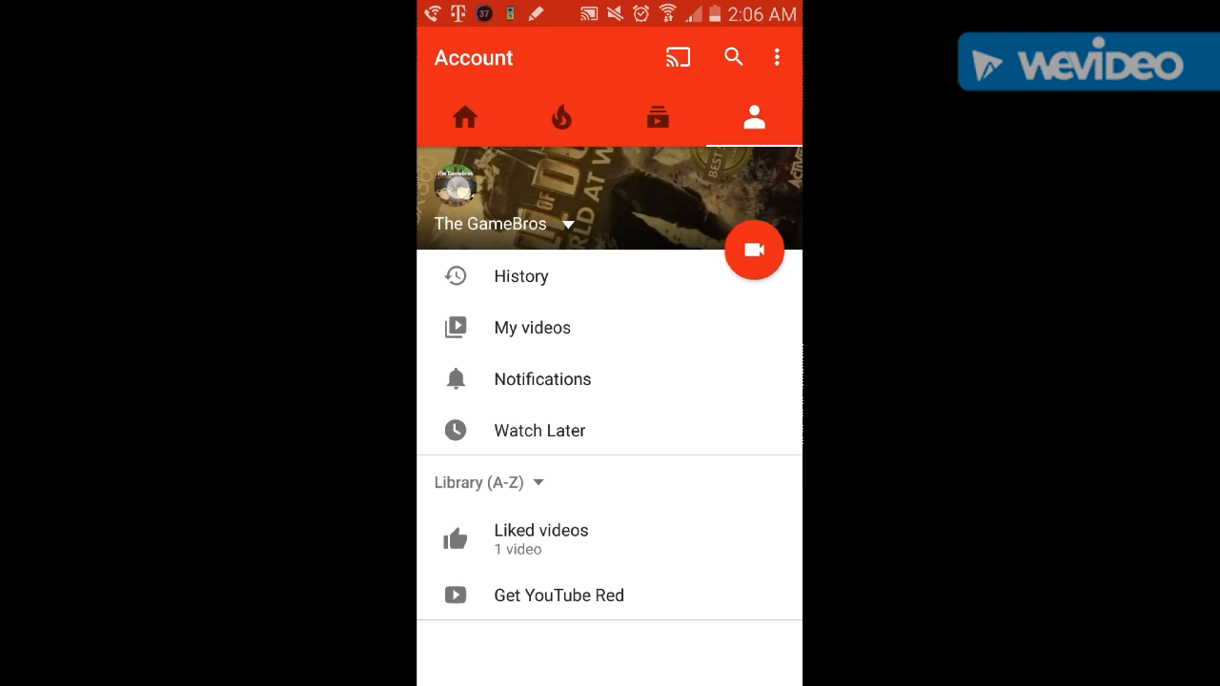
click(488, 225)
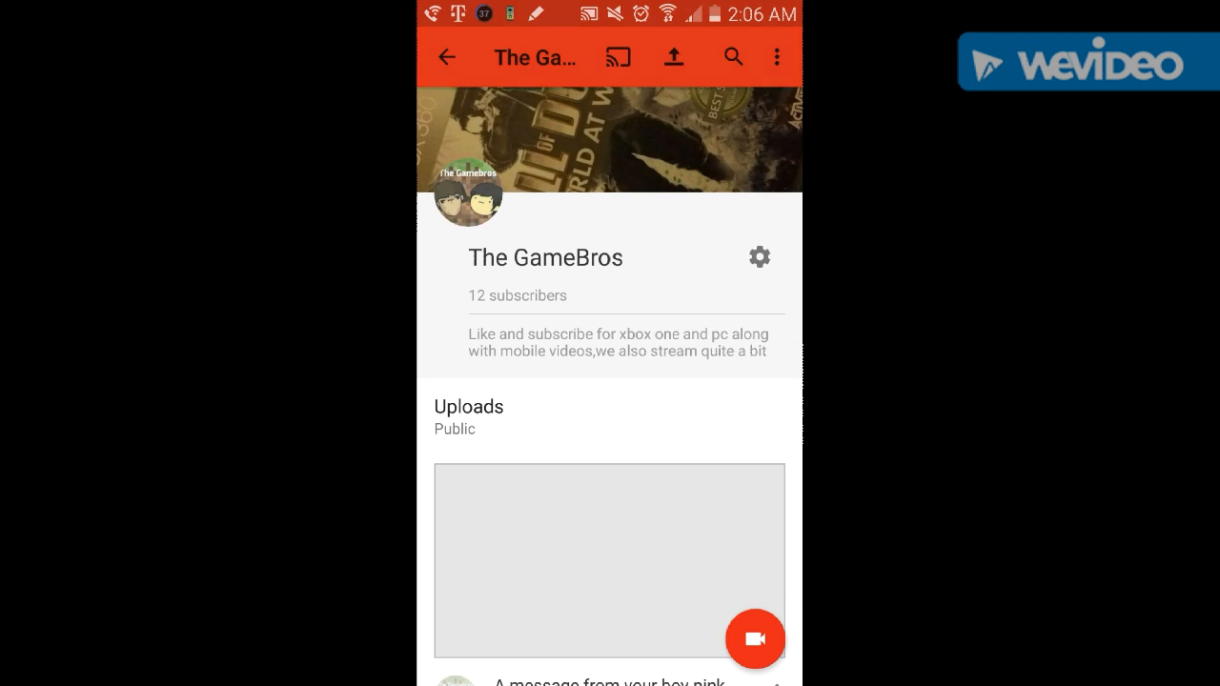
Step: Scroll down the channel page through its Uploads, Liked videos and Subscriptions sections
scroll(down, 3)
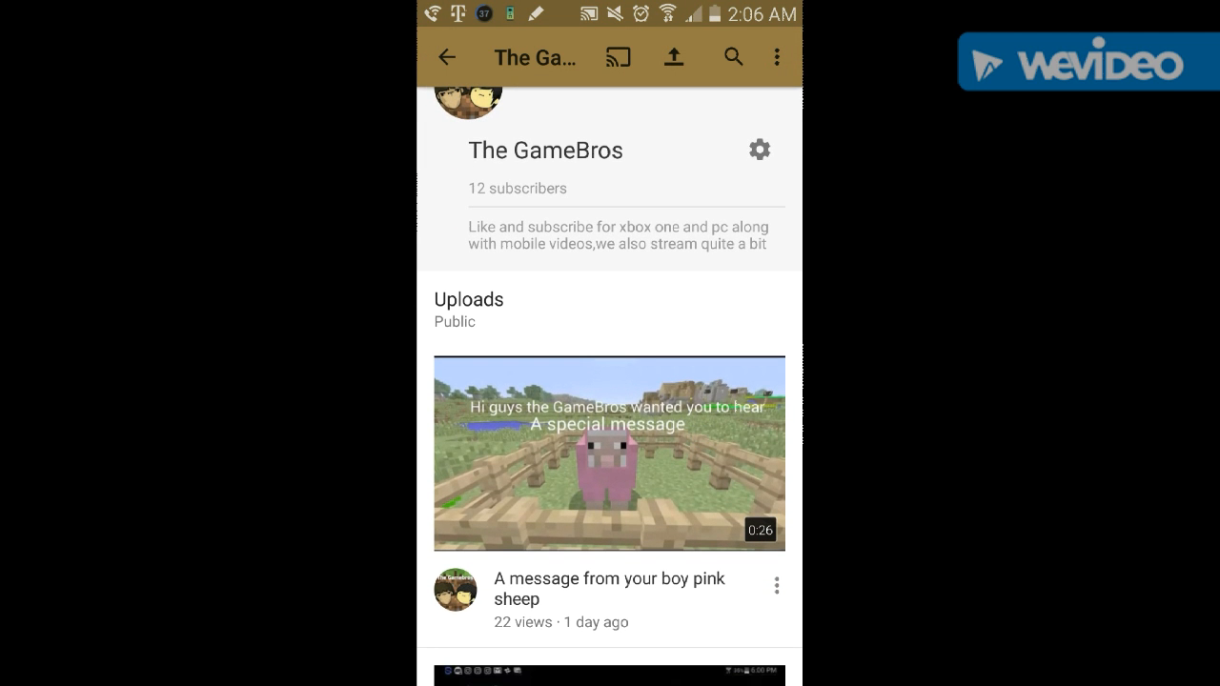
scroll(down, 3)
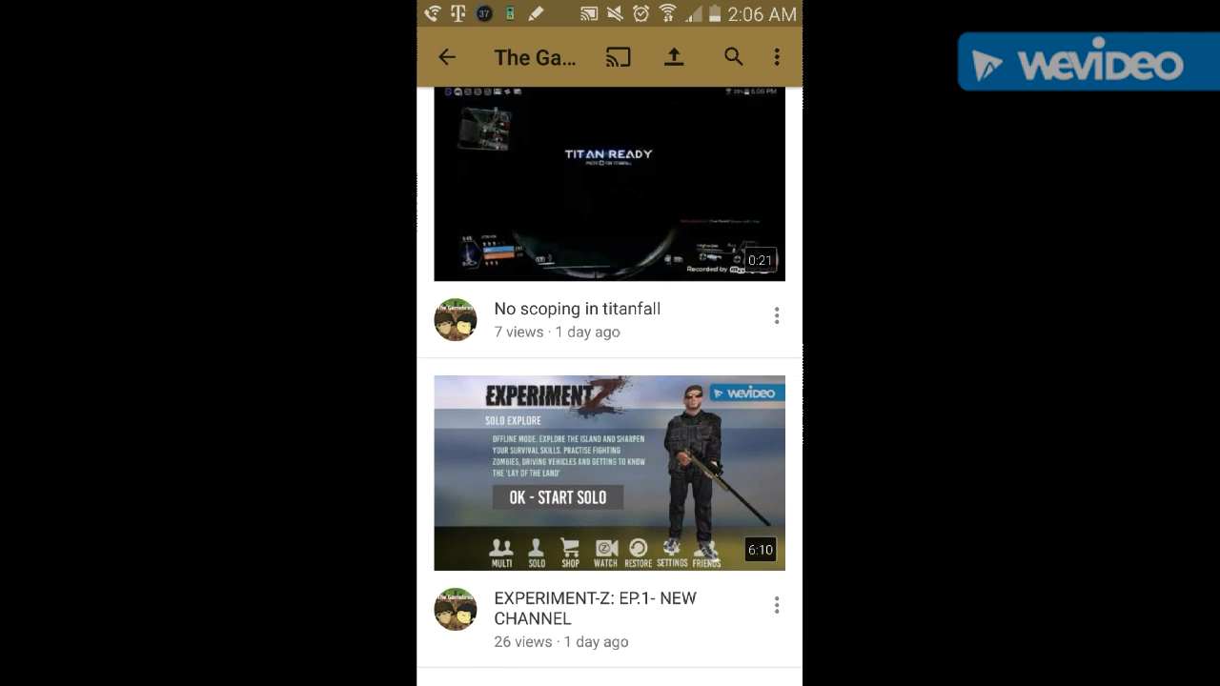
scroll(down, 3)
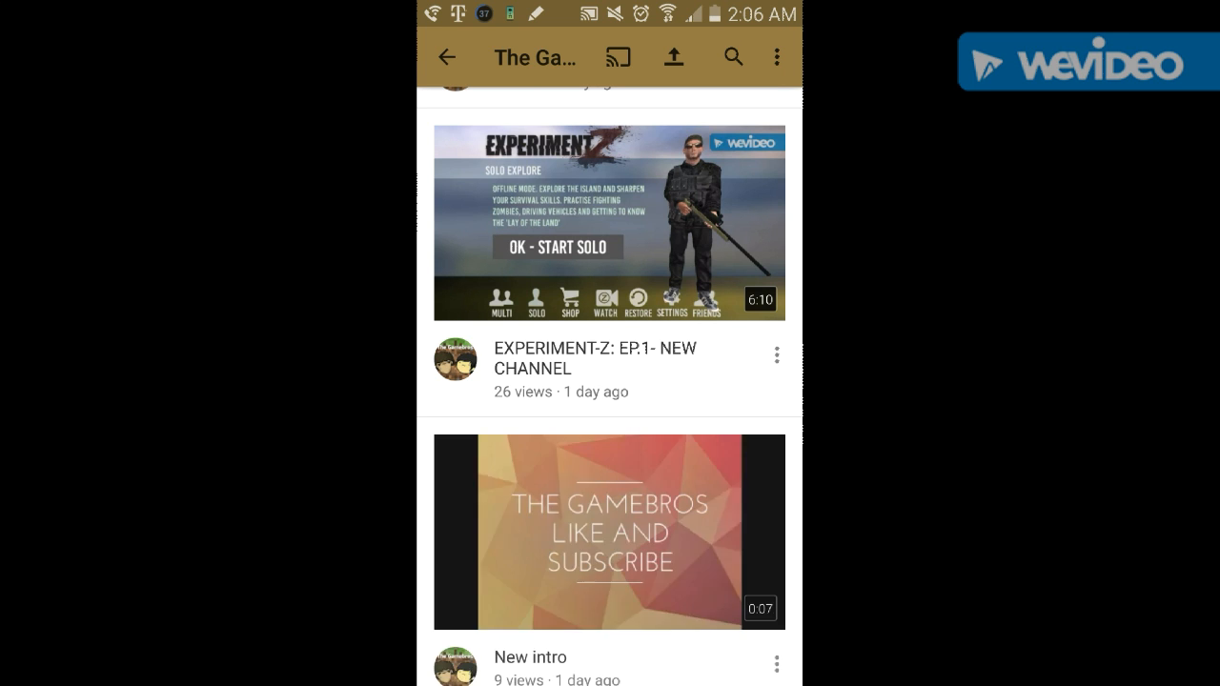
scroll(down, 3)
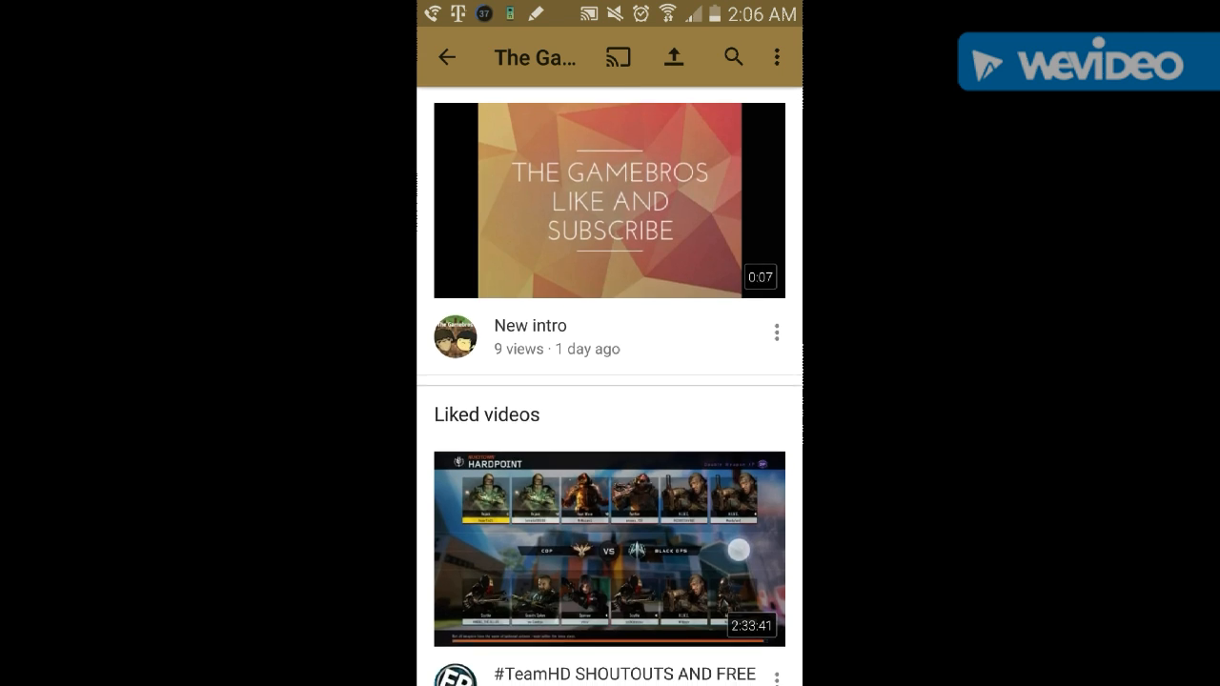
scroll(down, 3)
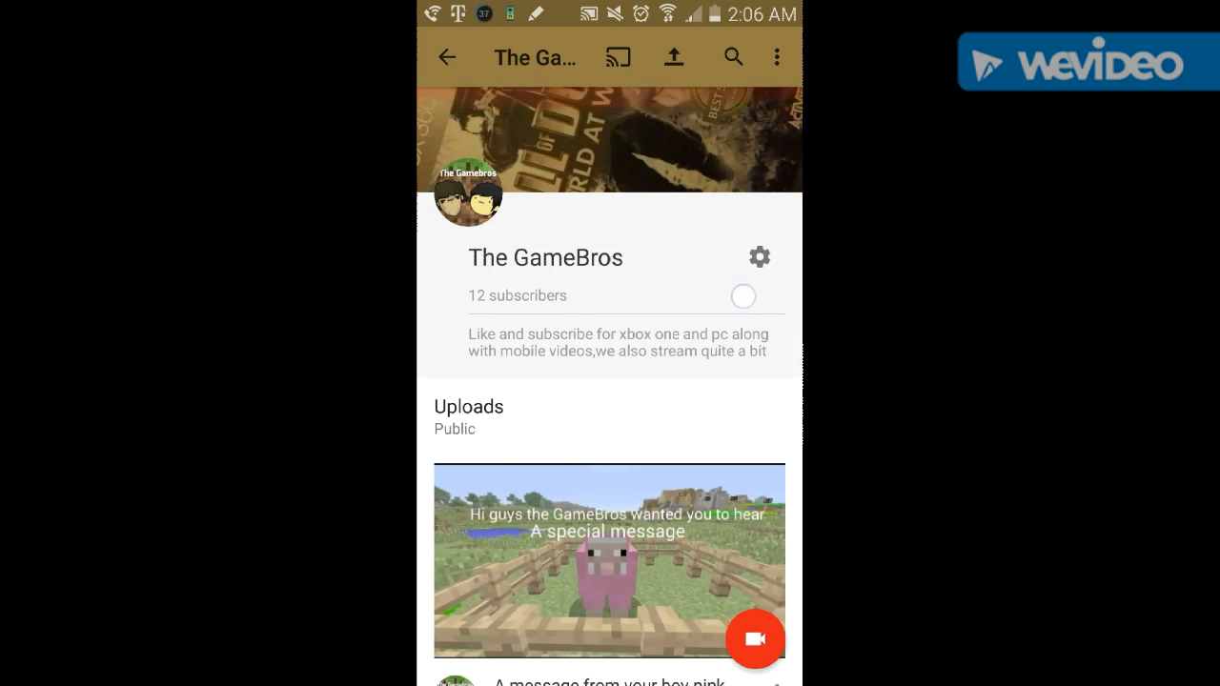
scroll(down, 3)
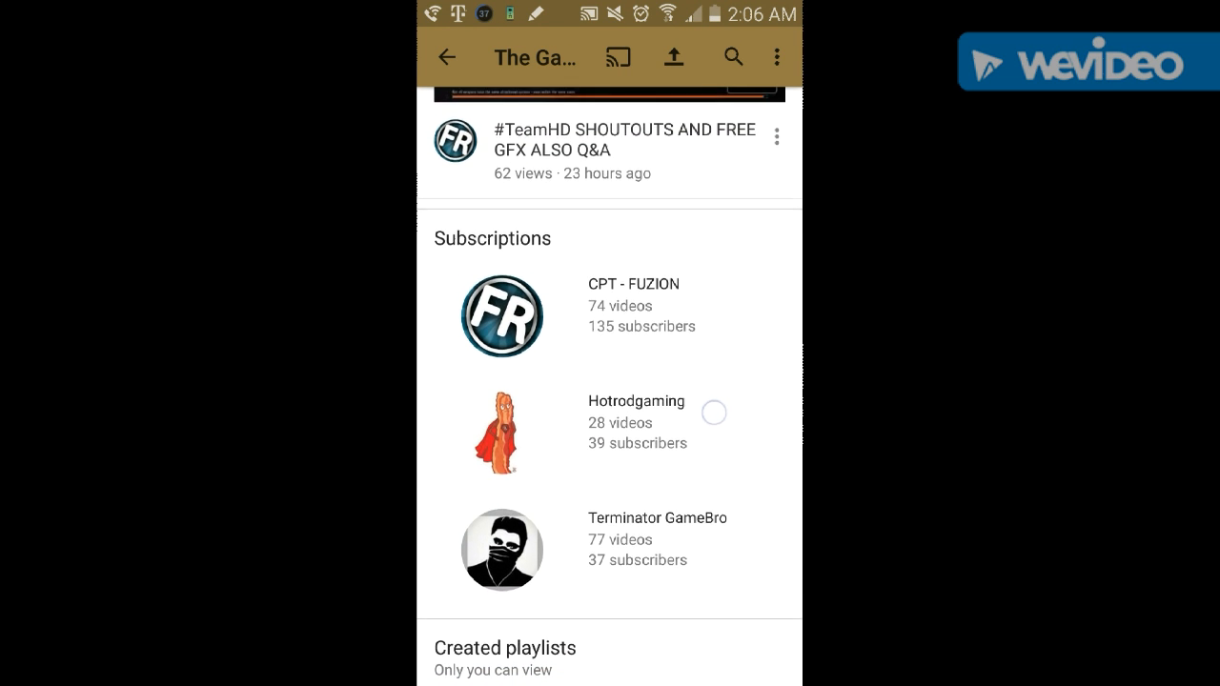
scroll(down, 3)
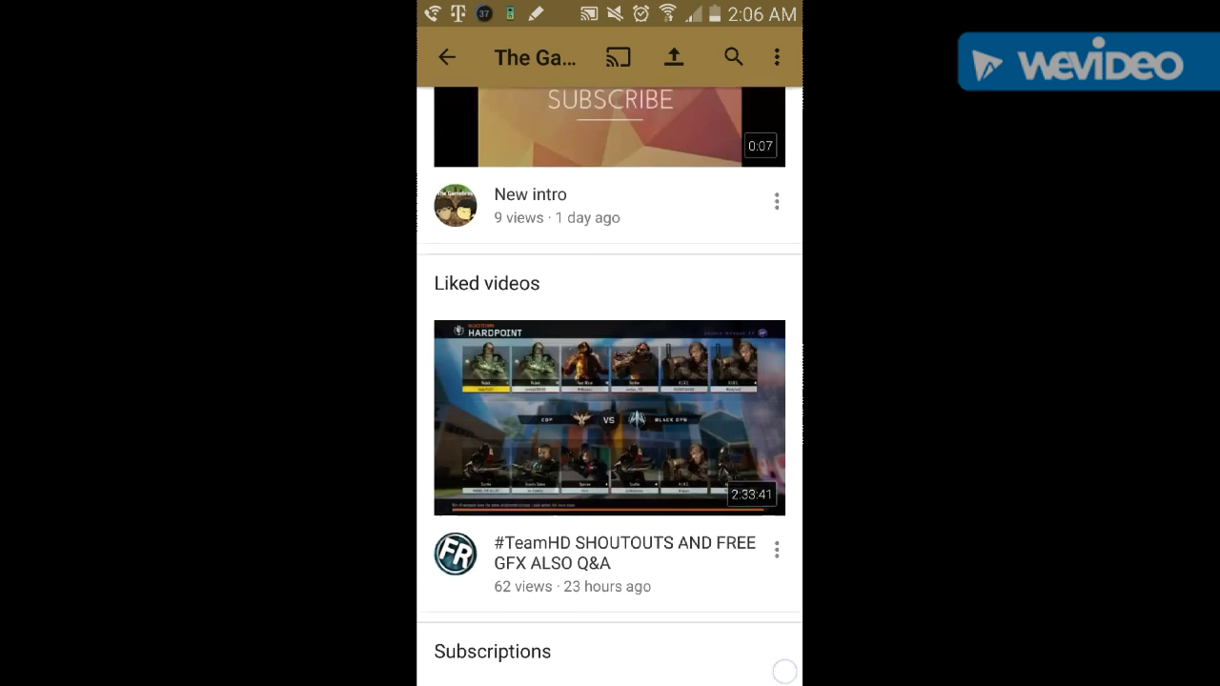